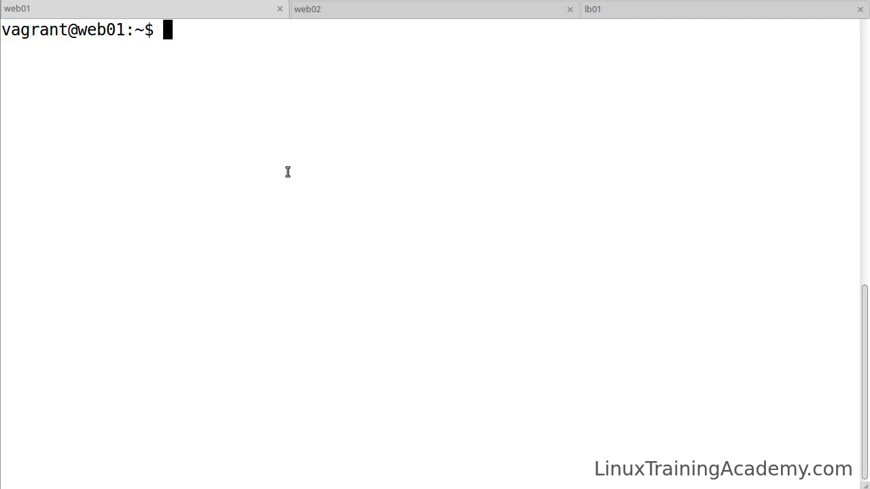
# Run 'sudo apt-get install -y nginx' to install nginx on web01
pyautogui.write('sudo')
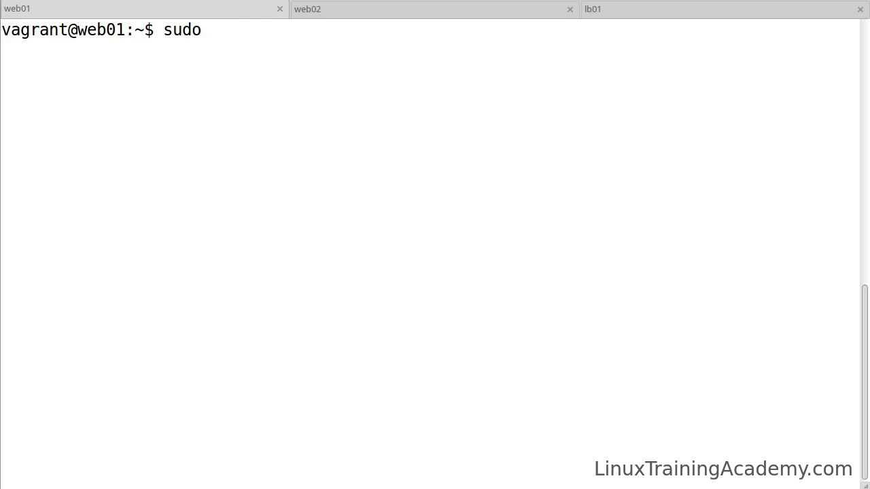
pyautogui.write('apt-get install -y')
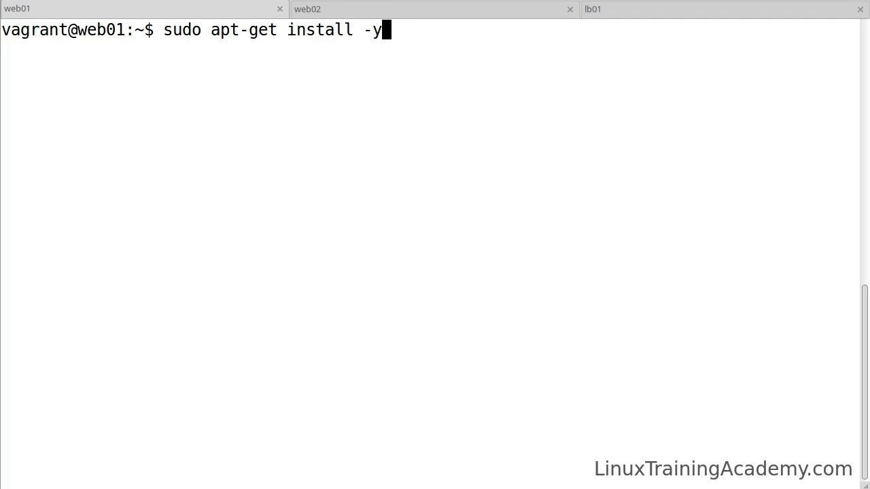
pyautogui.write('nginx')
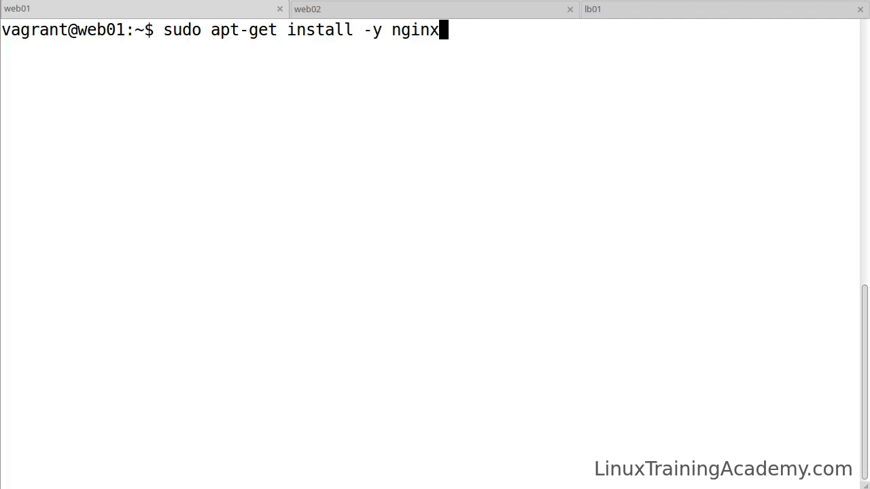
pyautogui.press('Return')
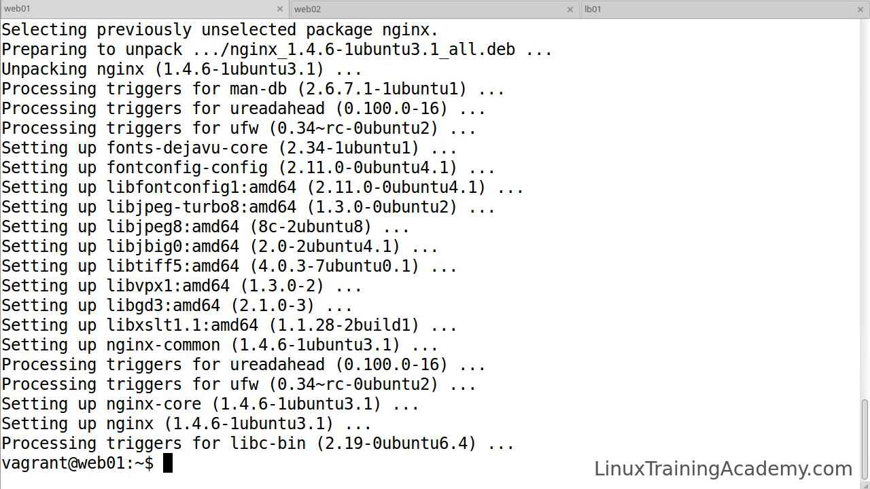
# Run 'sudo netstat -ntlp' to check nginx is listening on 0.0.0.0:80
pyautogui.write('sudo netstat -ntlp')
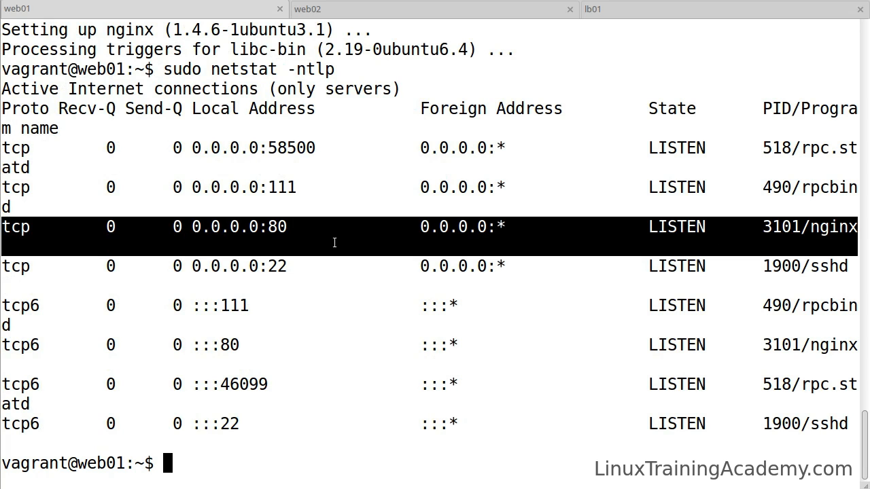
pyautogui.moveTo(284, 227)
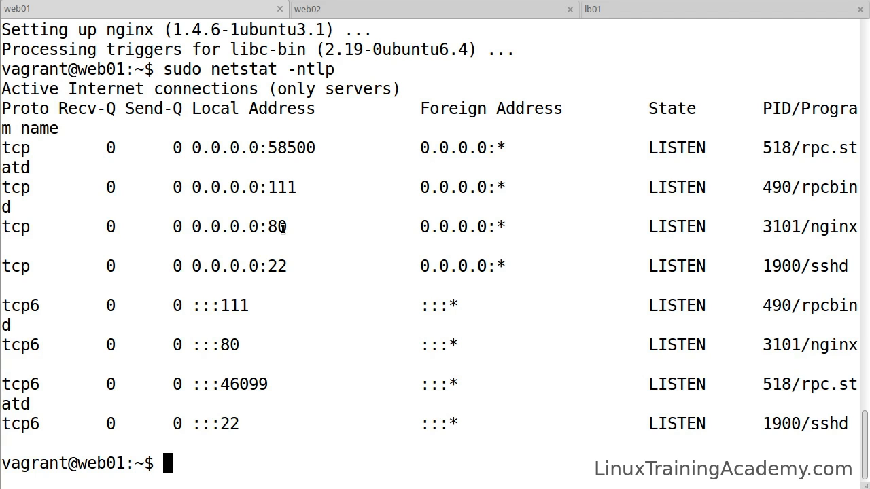
# Write web01's hostname via uname -n into /usr/share/nginx/html/index.html and show its contents
pyautogui.write('un')
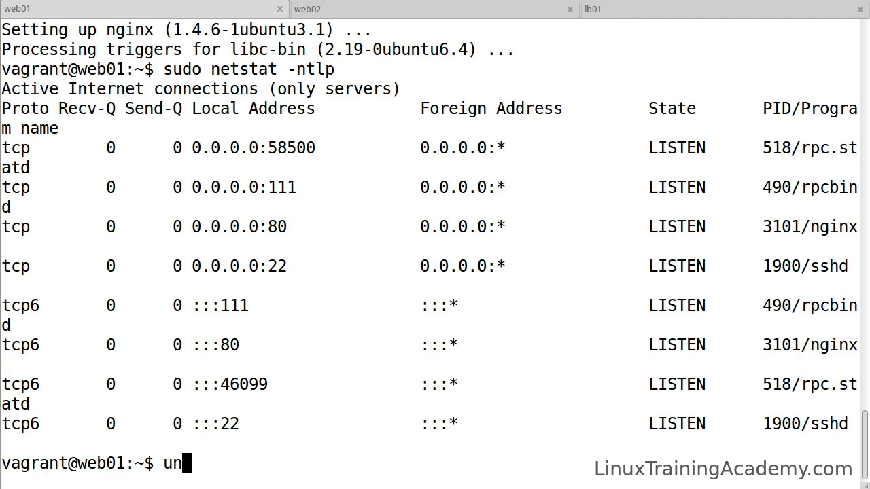
pyautogui.write('ame -n | sudo tee')
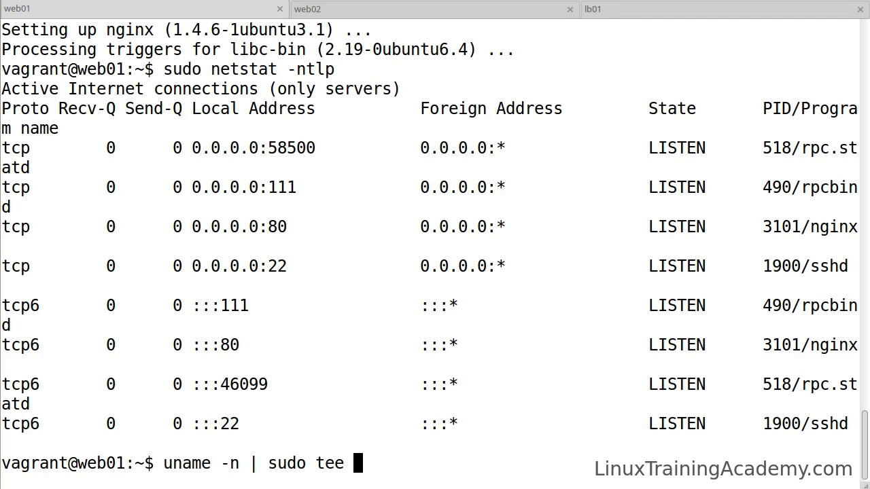
pyautogui.write('/usr/share/n')
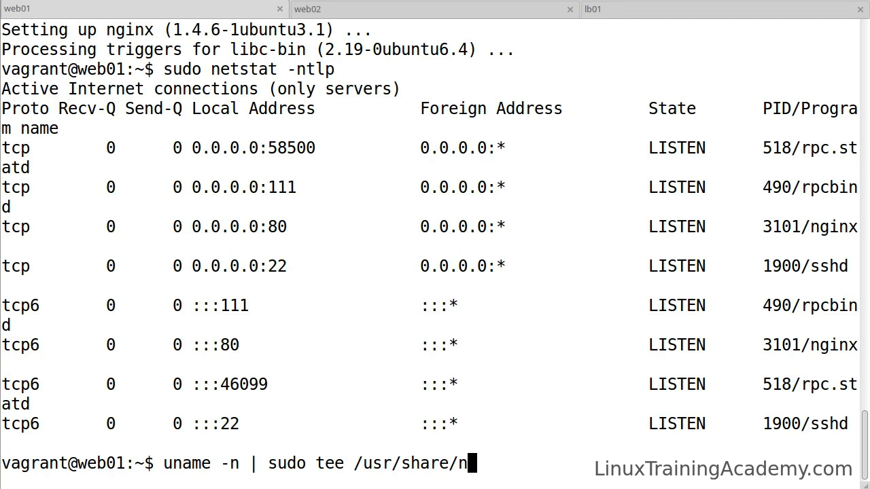
pyautogui.write('ginx/html/index.html')
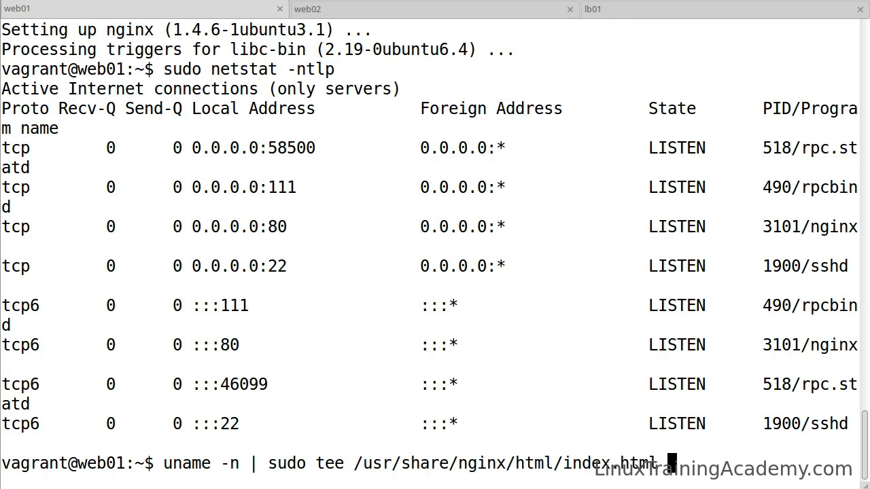
pyautogui.press('Return')
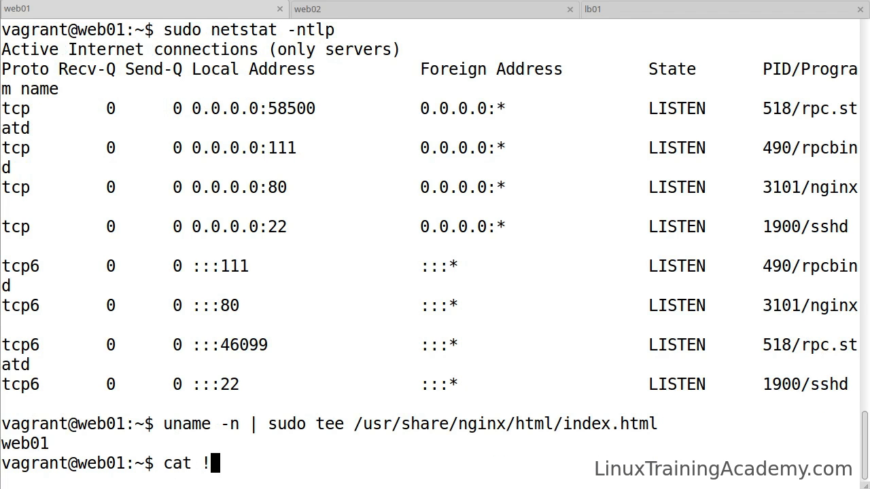
pyautogui.write('$')
pyautogui.press('Return')
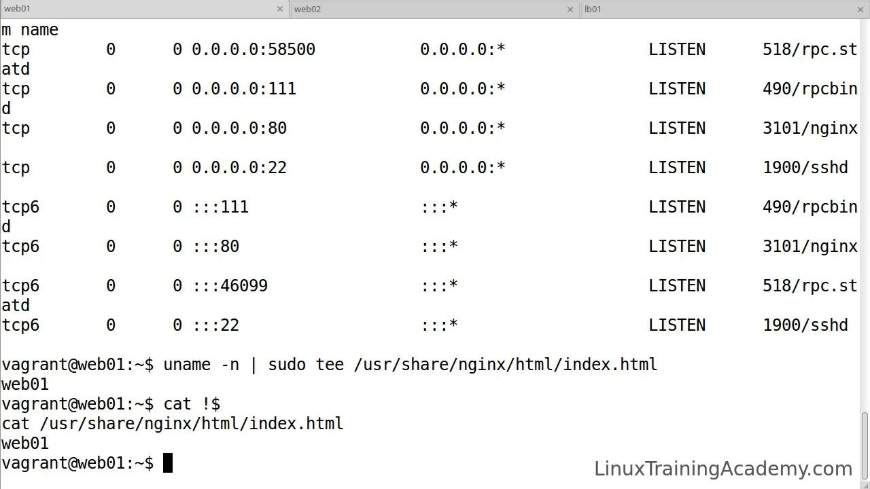
# Curl localhost to verify the page returns 'web01'
pyautogui.write('curl localhost')
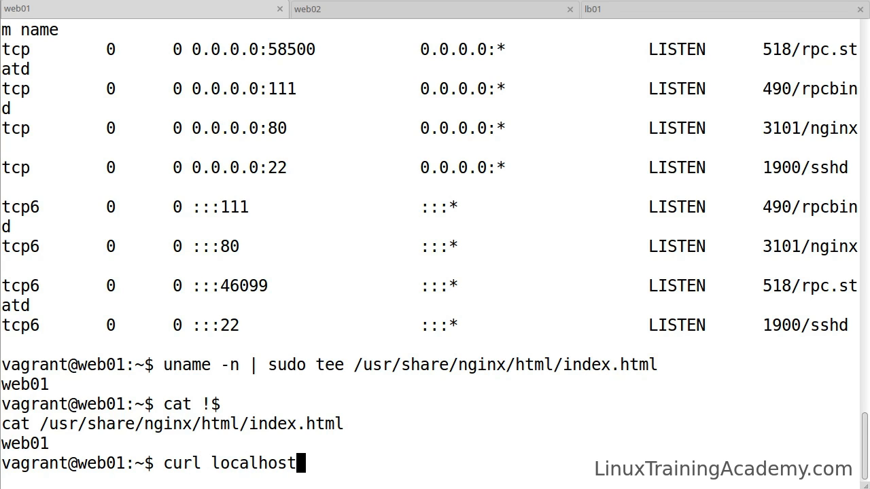
pyautogui.press('Return')
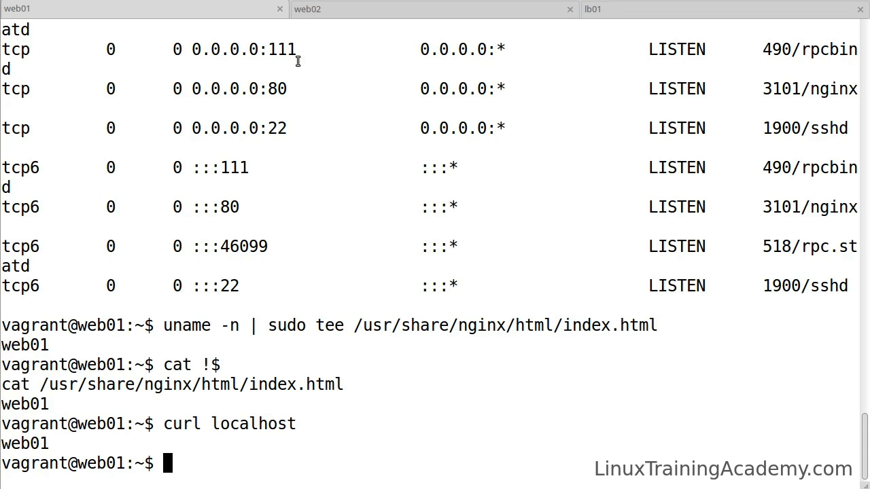
# Switch to the web02 session and run 'sudo apt-get install -y nginx'
pyautogui.click(307, 8)
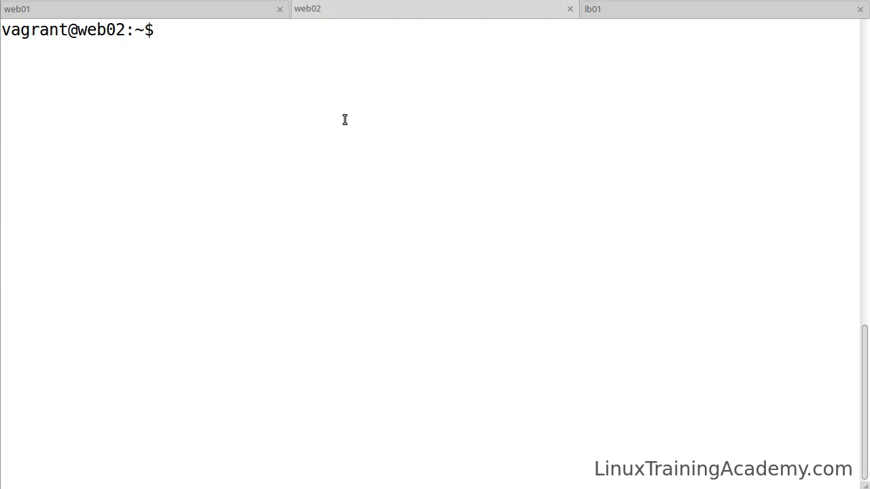
pyautogui.write('sudo apt')
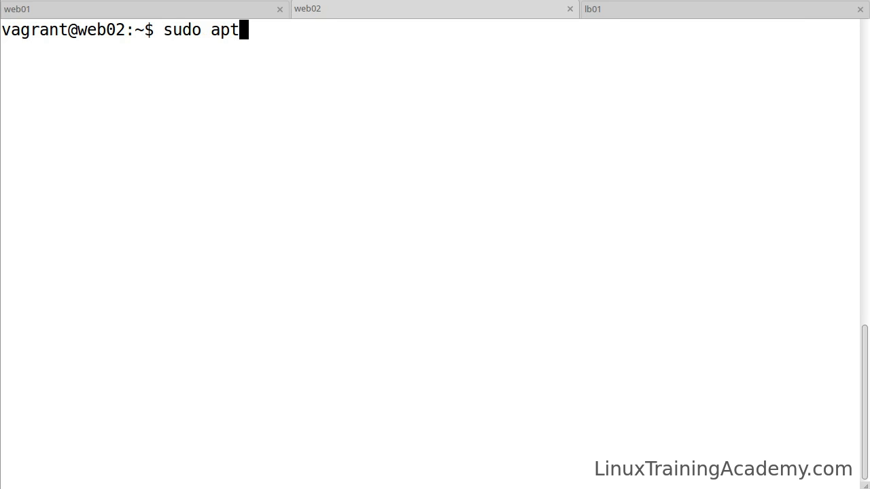
pyautogui.write('-get')
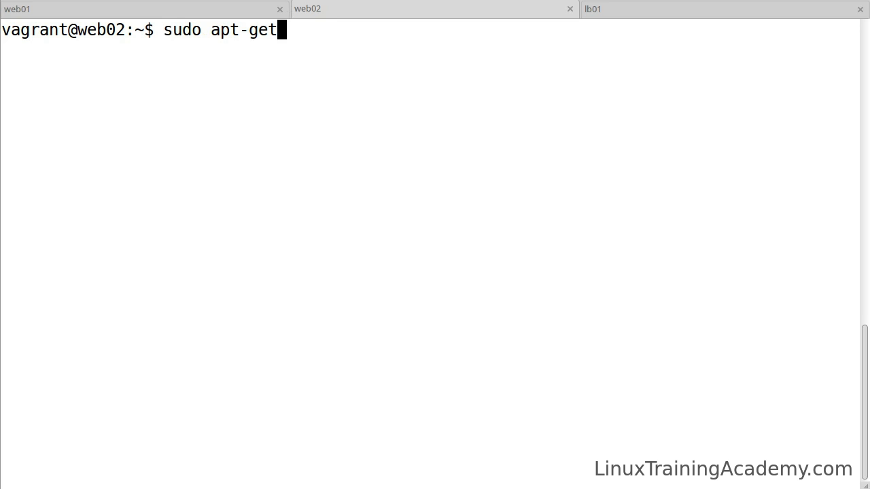
pyautogui.write('install -y nginx')
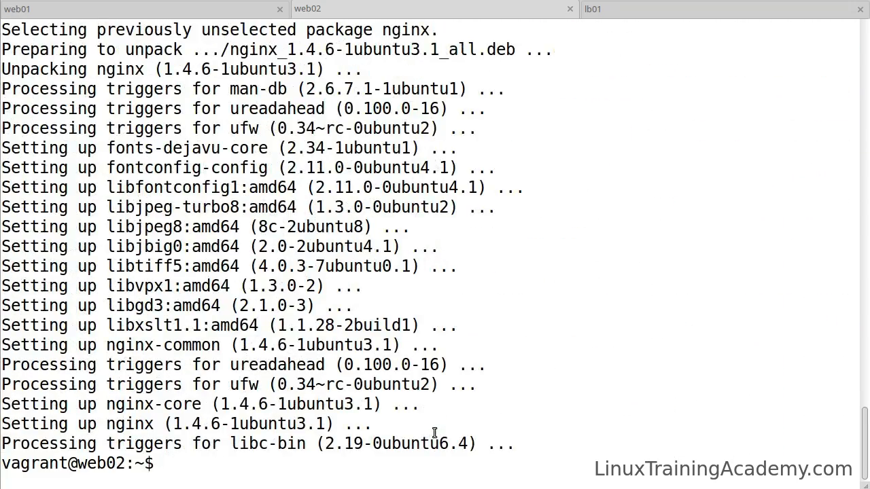
# Write web02's hostname via uname -n into /usr/share/nginx/html/index.html
pyautogui.write('uname -')
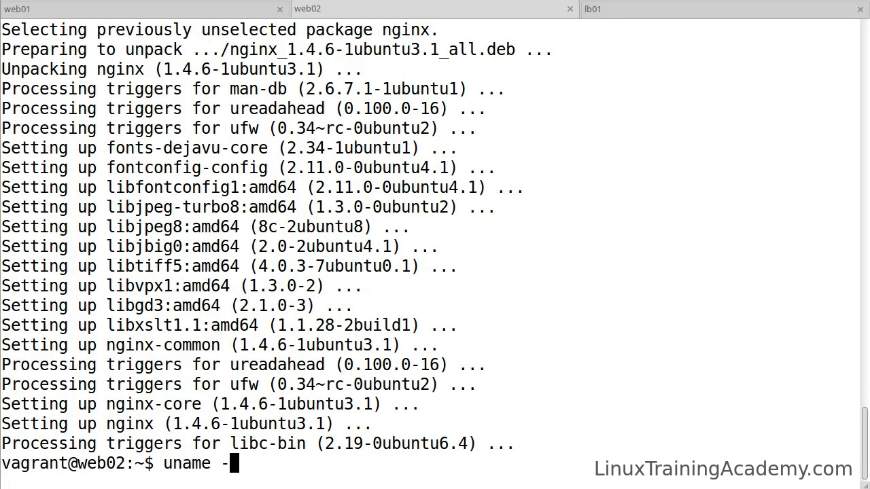
pyautogui.write('n | sudo tee /usr/sh')
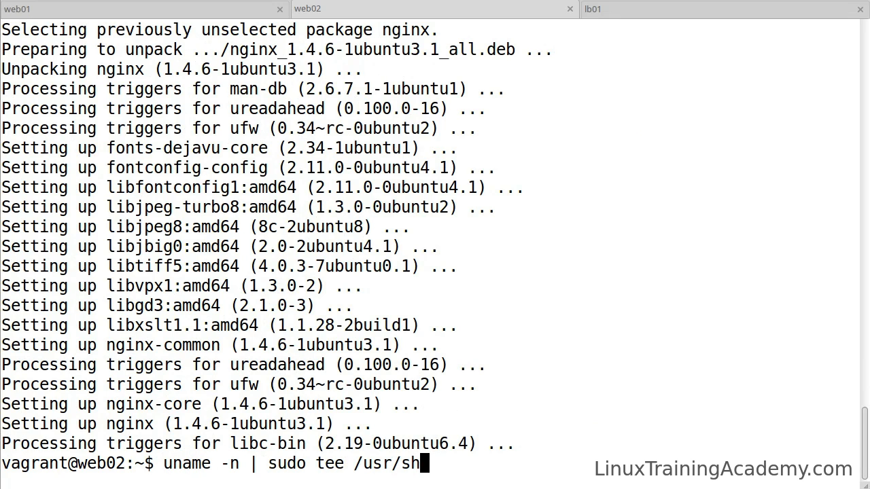
pyautogui.write('are/nginx/in')
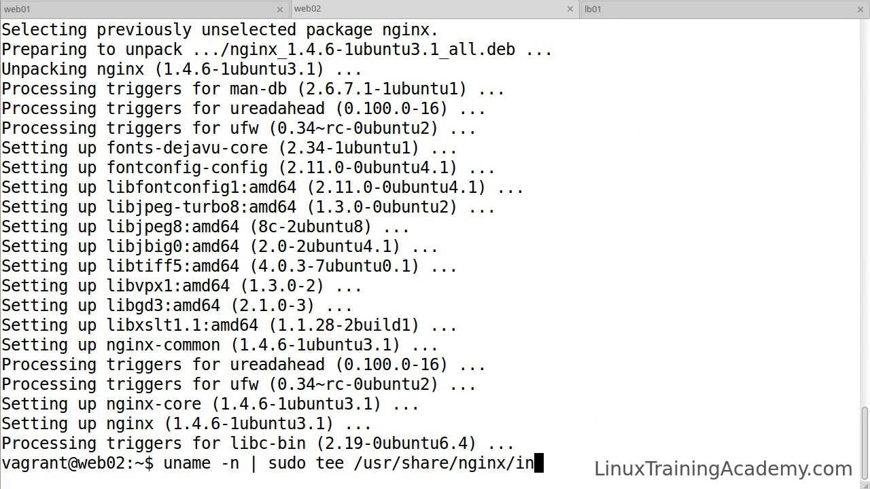
pyautogui.press('BackSpace')
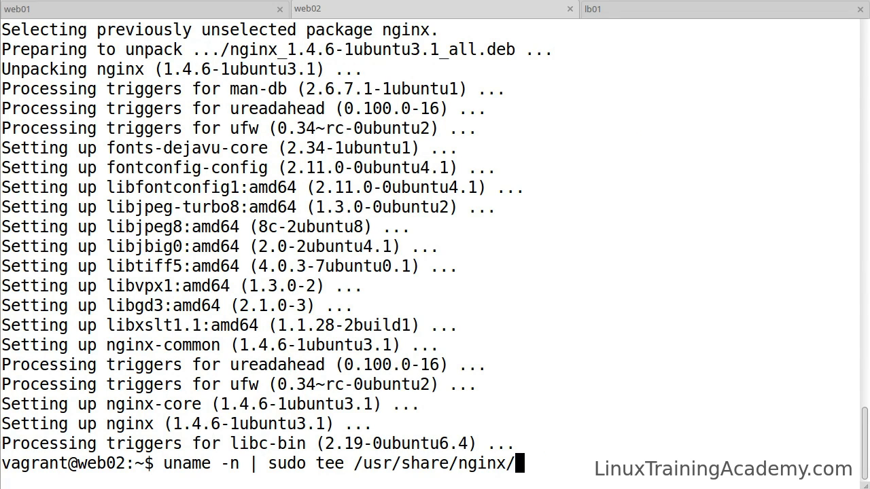
pyautogui.write('html/index.html')
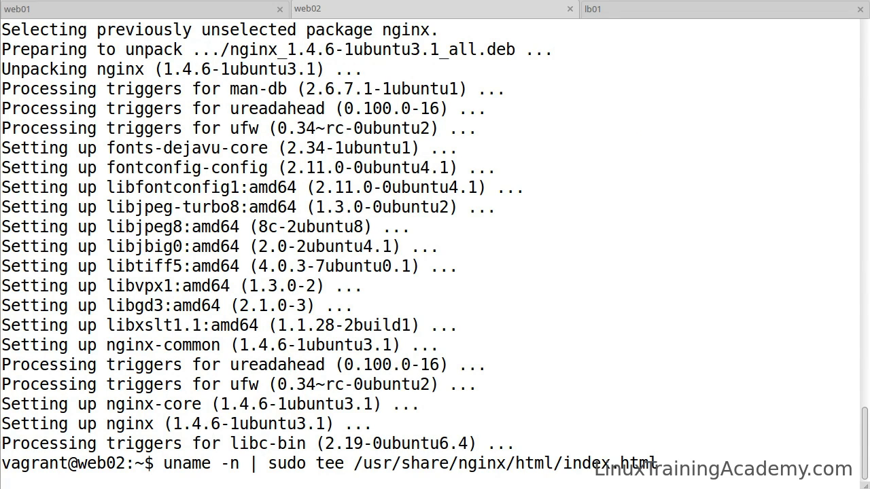
pyautogui.press('Return')
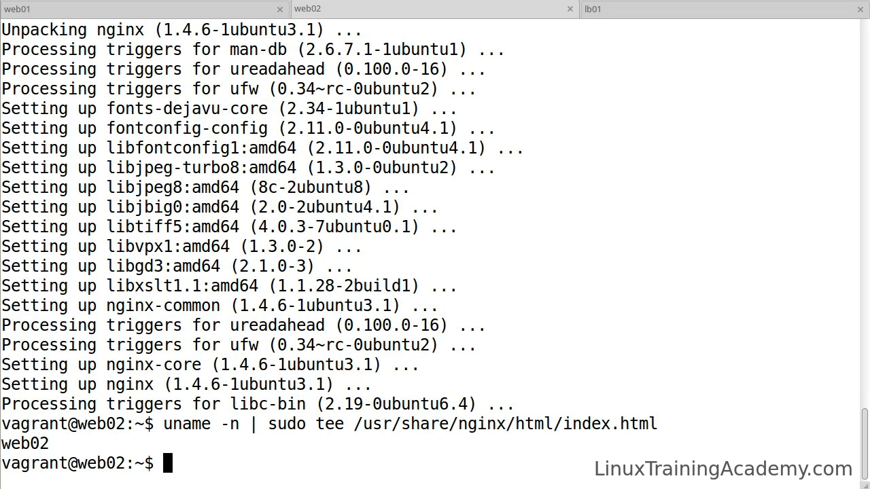
# Curl localhost to verify the page returns 'web02'
pyautogui.write('curl localho')
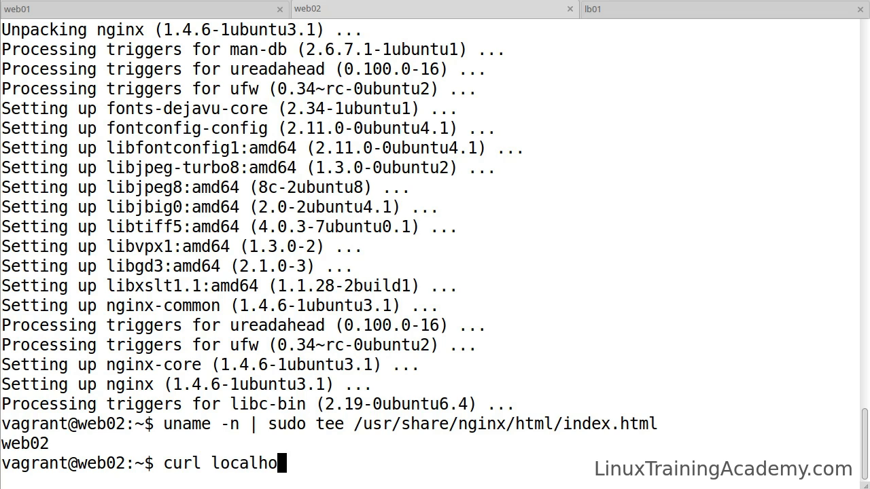
pyautogui.press('Return')
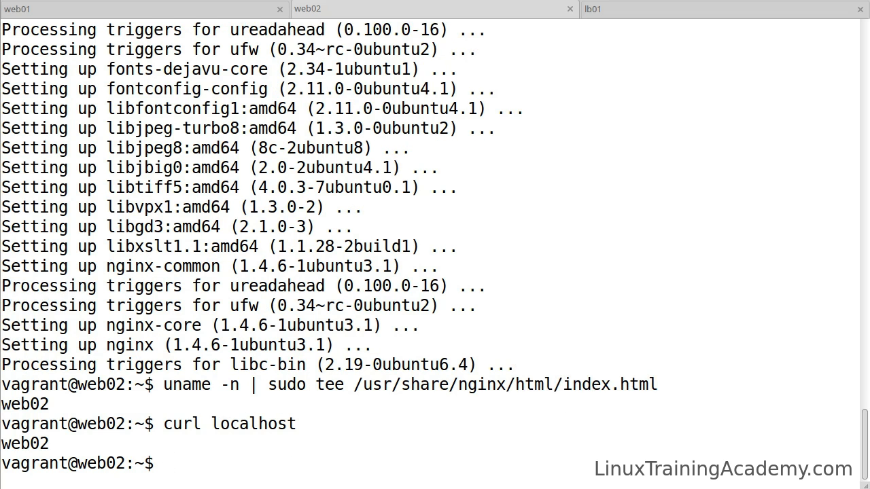
pyautogui.moveTo(449, 175)
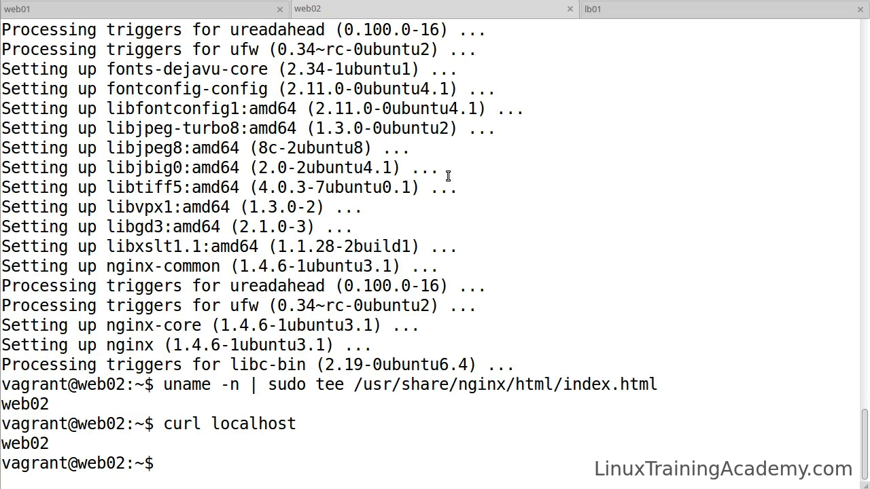
# Switch to the lb01 session and run 'sudo apt-get install -y nginx'
pyautogui.click(592, 8)
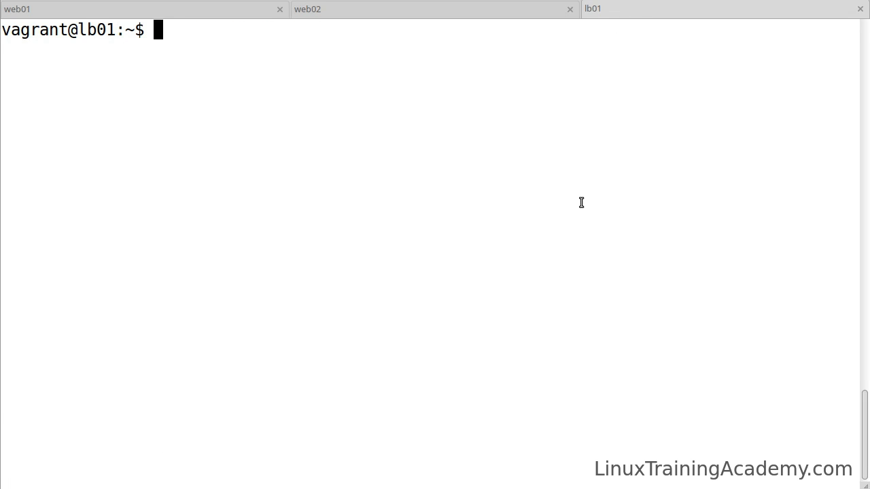
pyautogui.write('sudo a')
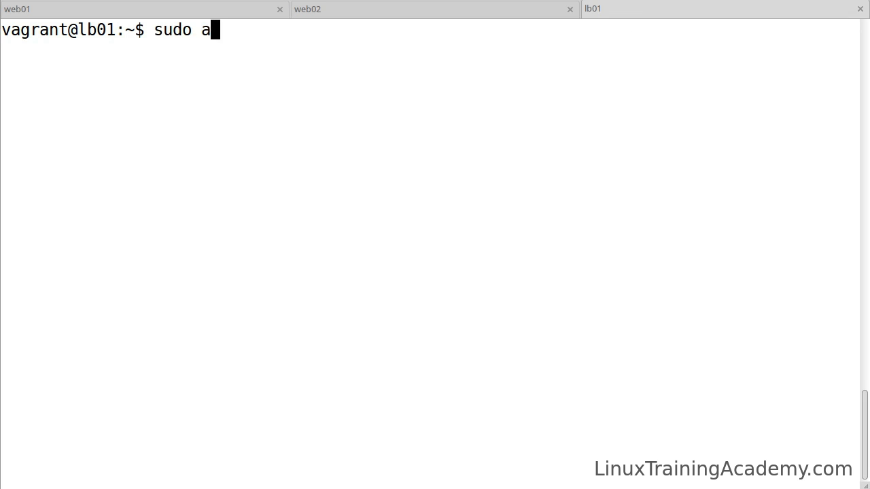
pyautogui.write('pt-get install -y ngin')
pyautogui.write('sudo vi /etc/')
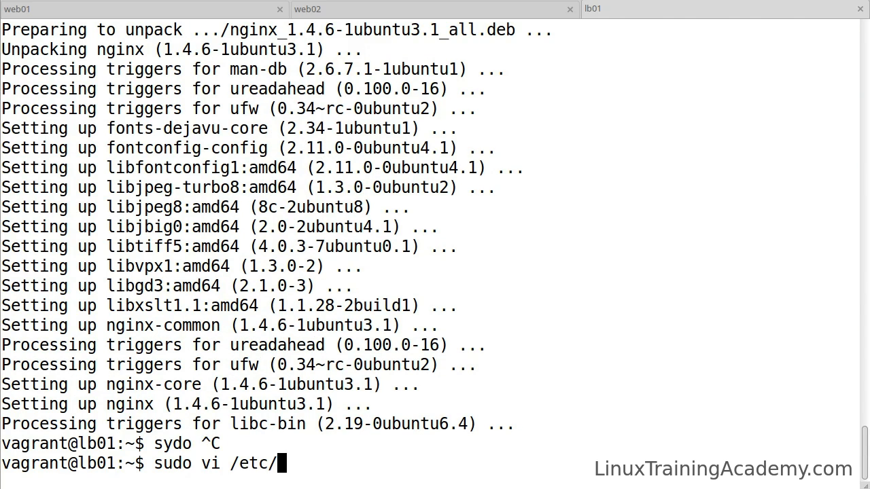
# Open /etc/nginx/sites-available/default in vi with sudo
pyautogui.write('nginx/')
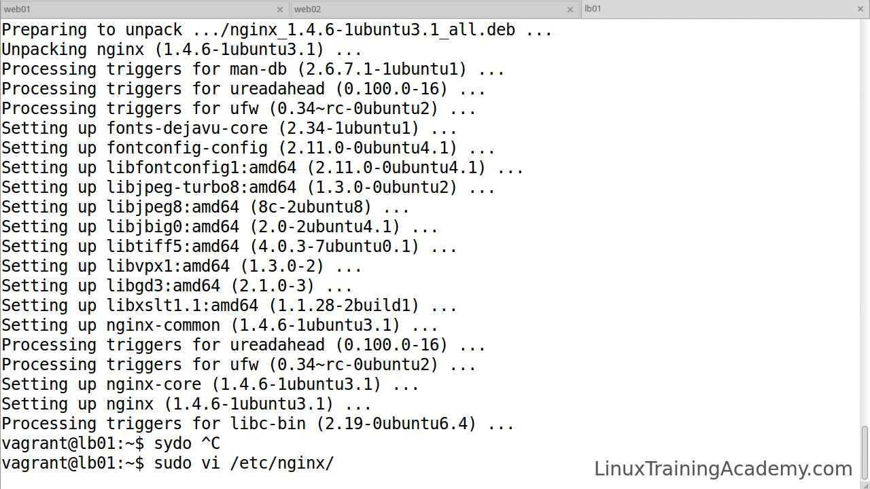
pyautogui.write('sites-available/')
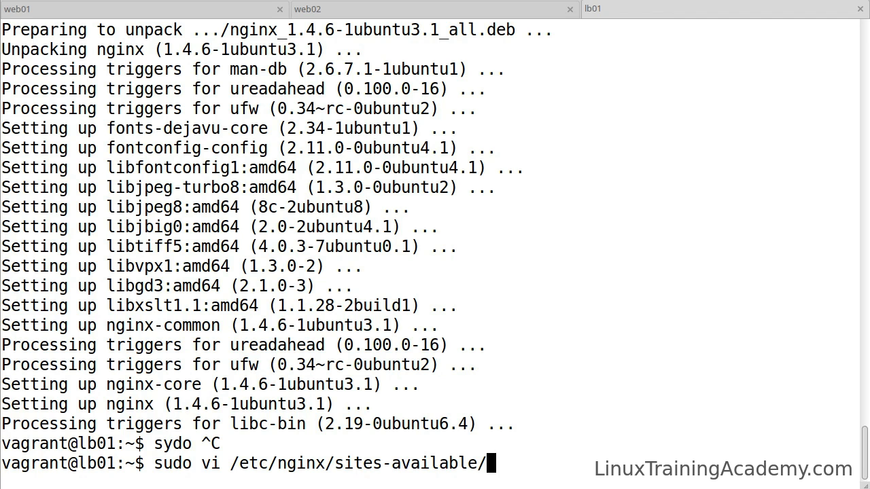
pyautogui.press('Return')
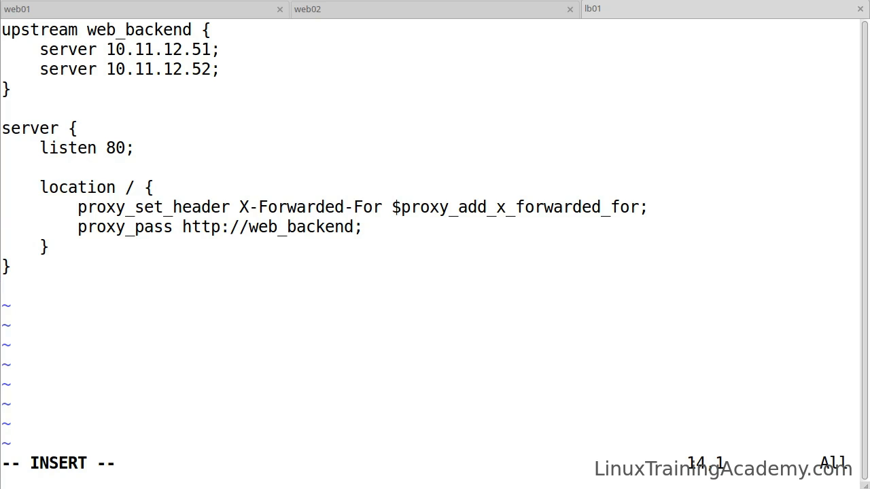
# Save the web_backend upstream config to sites-available/default with :w and :wq!
pyautogui.write(':w')
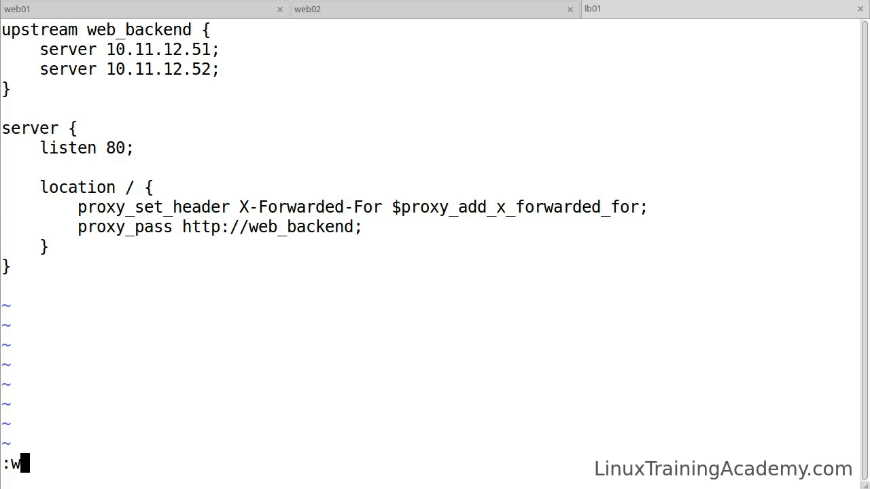
pyautogui.press('Return')
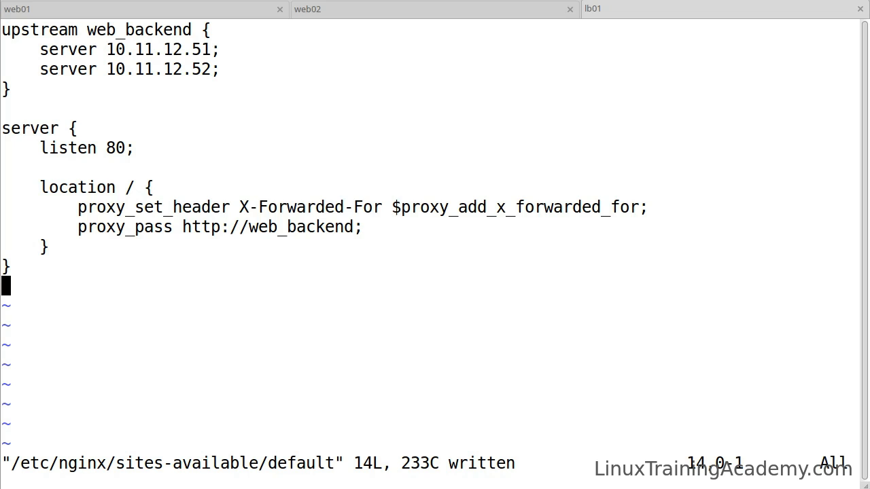
pyautogui.moveTo(601, 167)
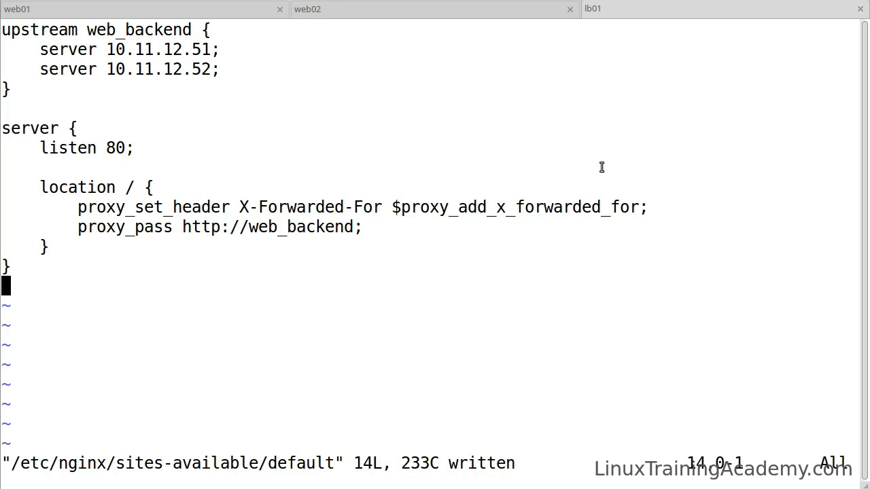
pyautogui.write(':wq!')
pyautogui.write('sudo servic')
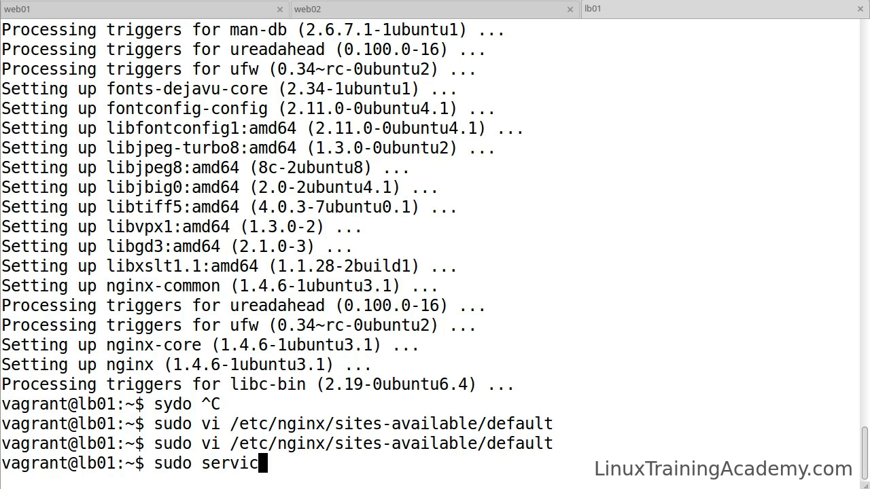
# Run 'sudo service nginx reload' and get an OK status
pyautogui.write('e nginx reload')
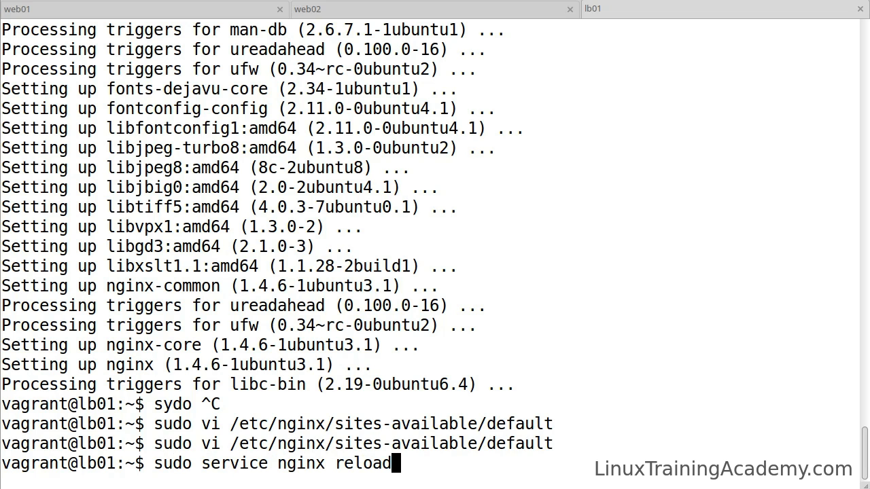
pyautogui.press('Return')
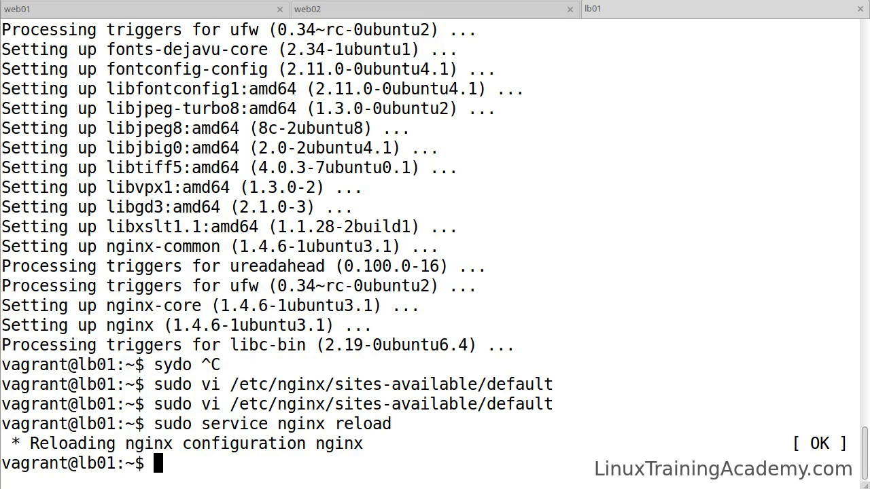
# Curl localhost three times and watch responses alternate between web01 and web02
pyautogui.write('c')
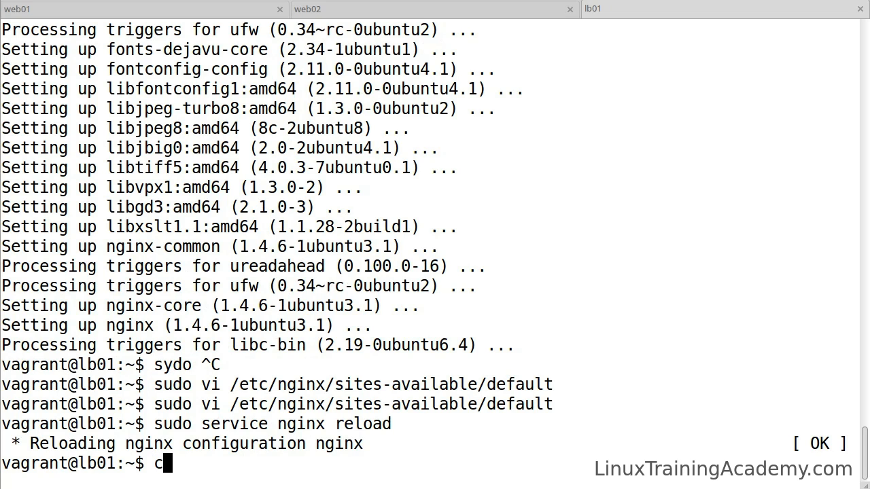
pyautogui.write('url local')
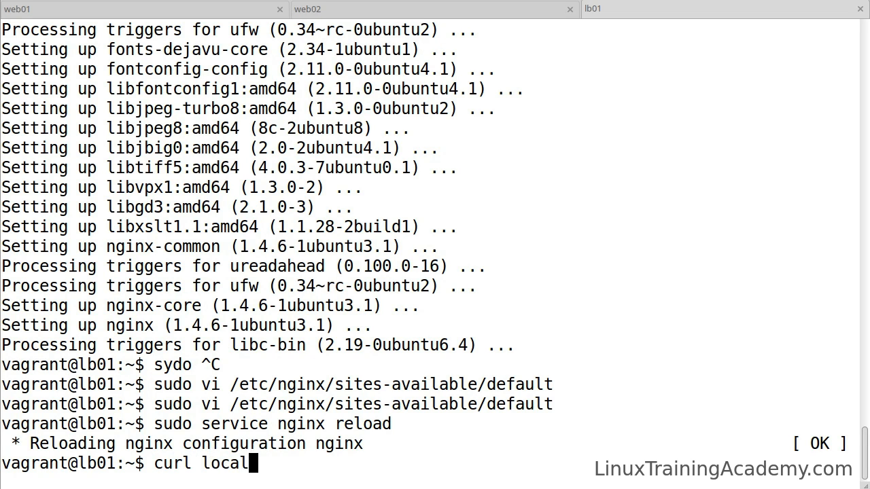
pyautogui.press('Return')
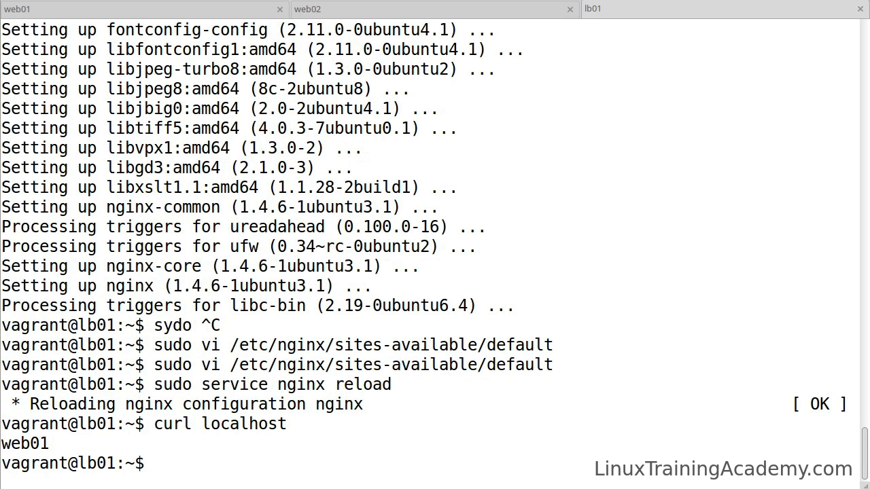
pyautogui.write('curl localhost')
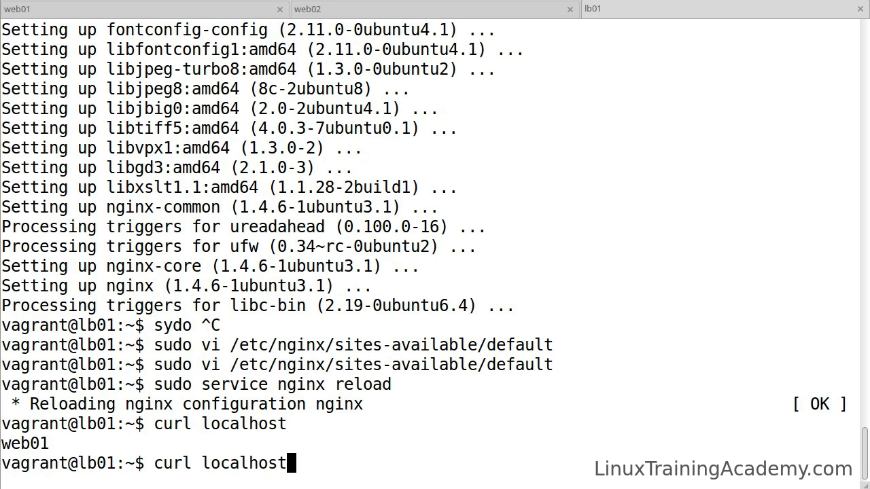
pyautogui.press('Return')
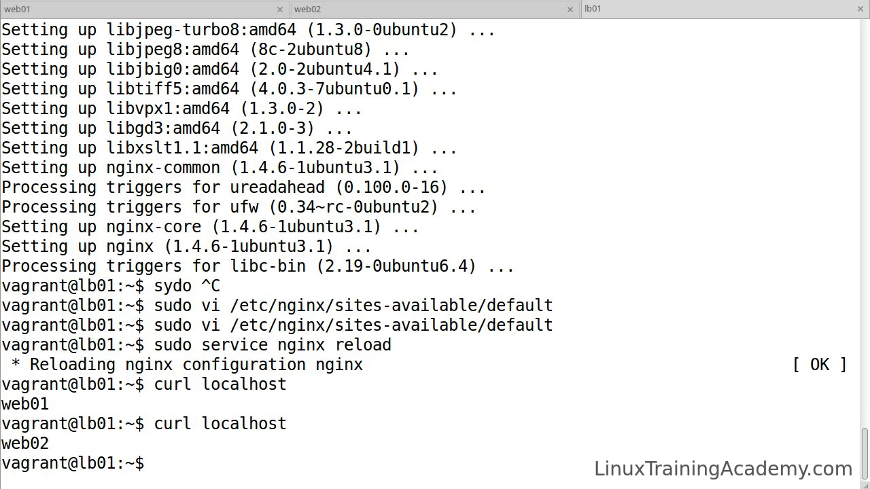
pyautogui.press('Return')
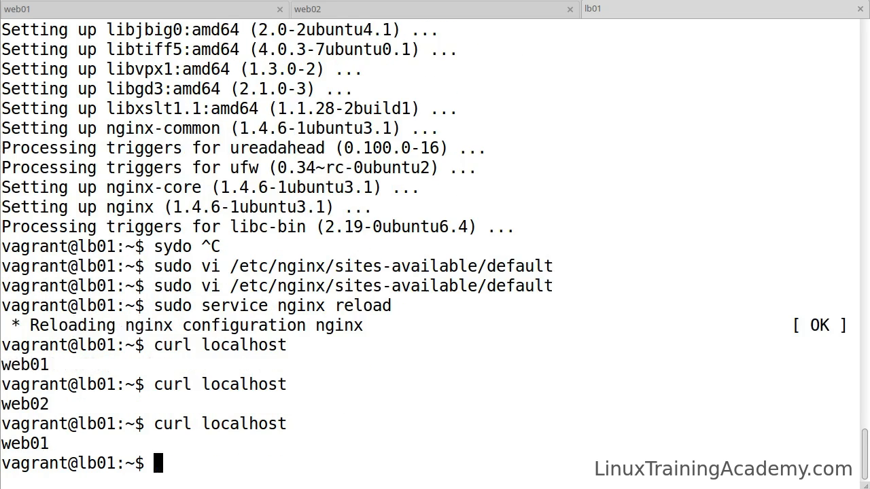
pyautogui.scroll(-3)
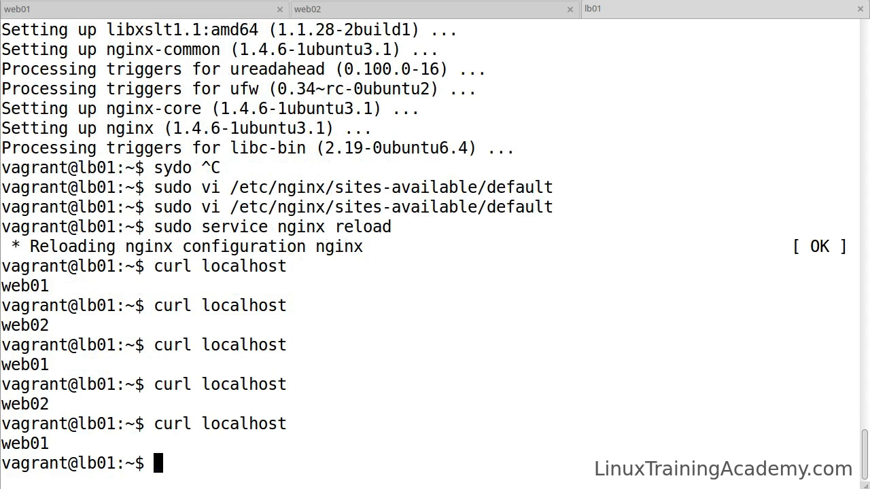
pyautogui.scroll(-3)
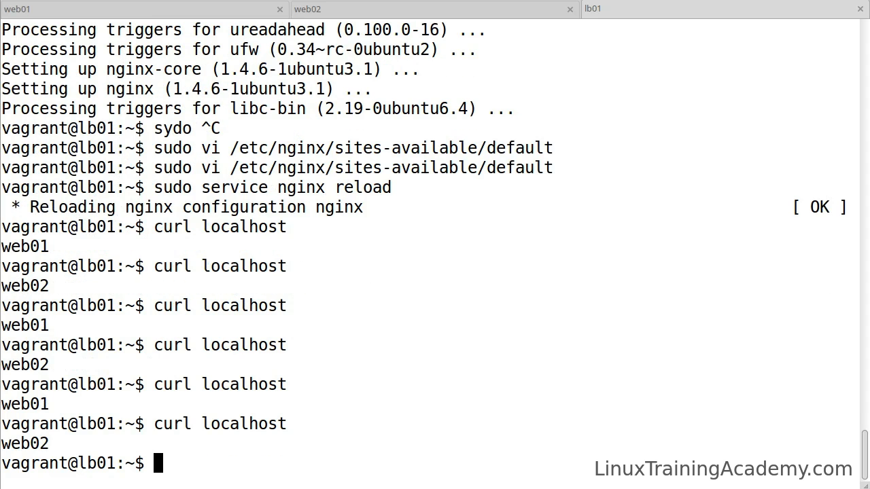
pyautogui.moveTo(465, 362)
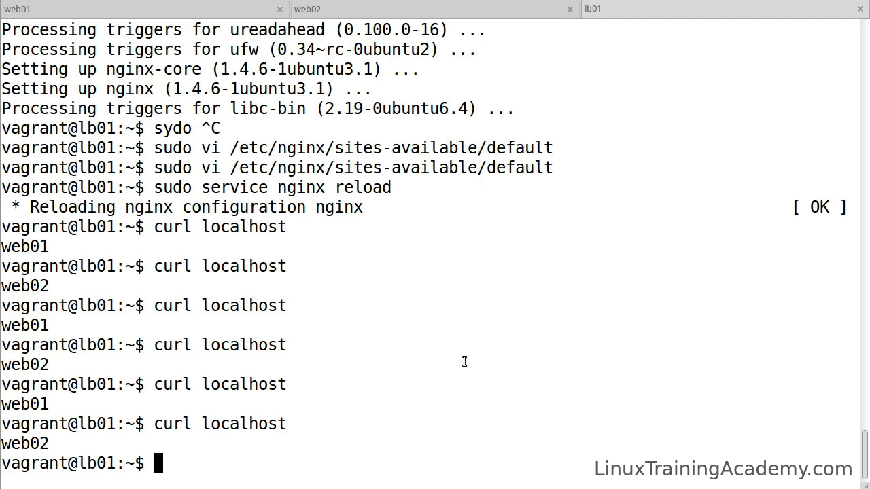
pyautogui.write('curl')
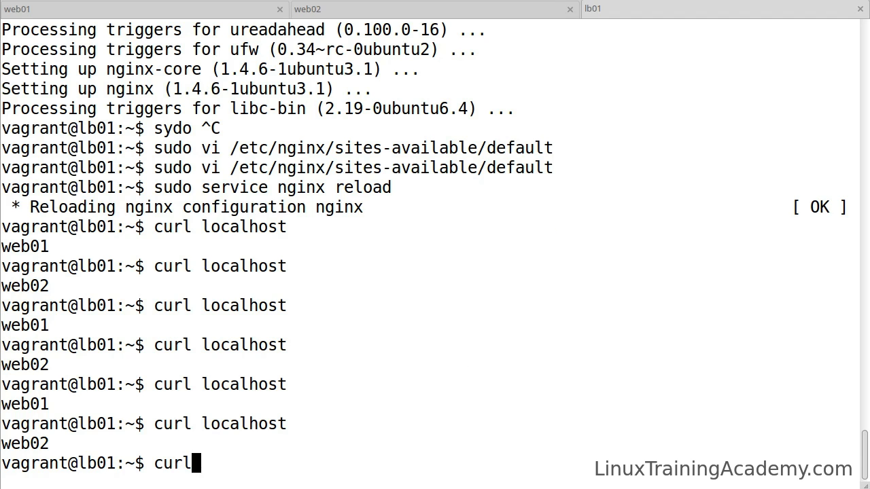
pyautogui.write('10.11.12')
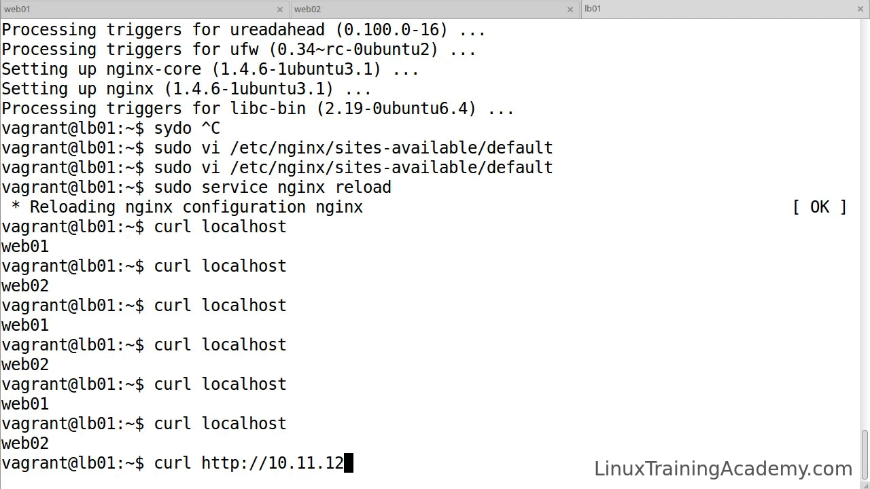
pyautogui.press('Return')
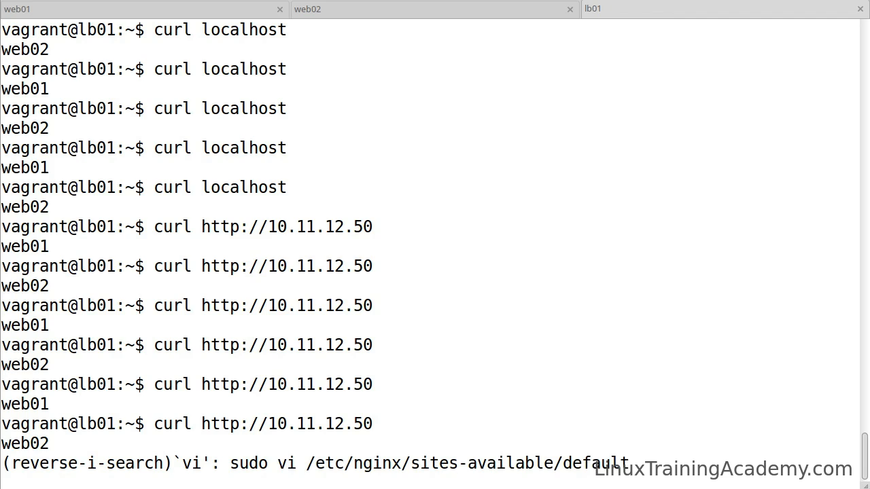
# Reopen the lb01 nginx site config in vi and add ip_hash; to the web_backend upstream
pyautogui.press('Return')
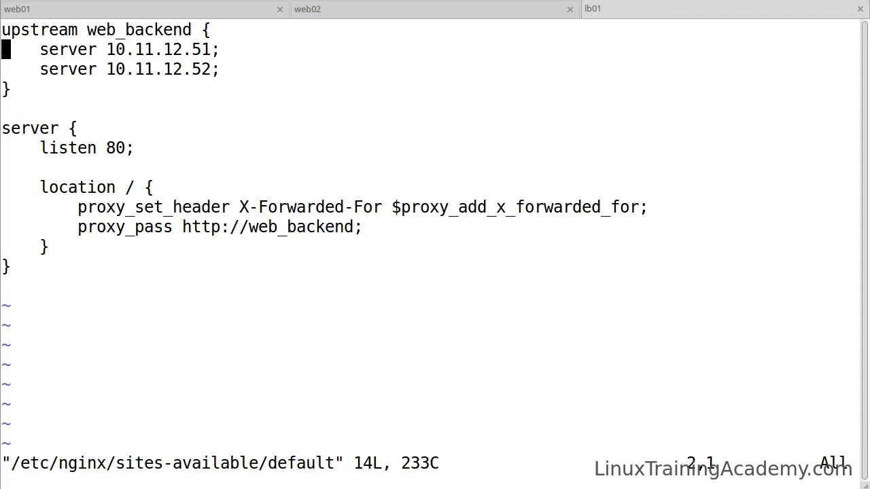
pyautogui.press('o')
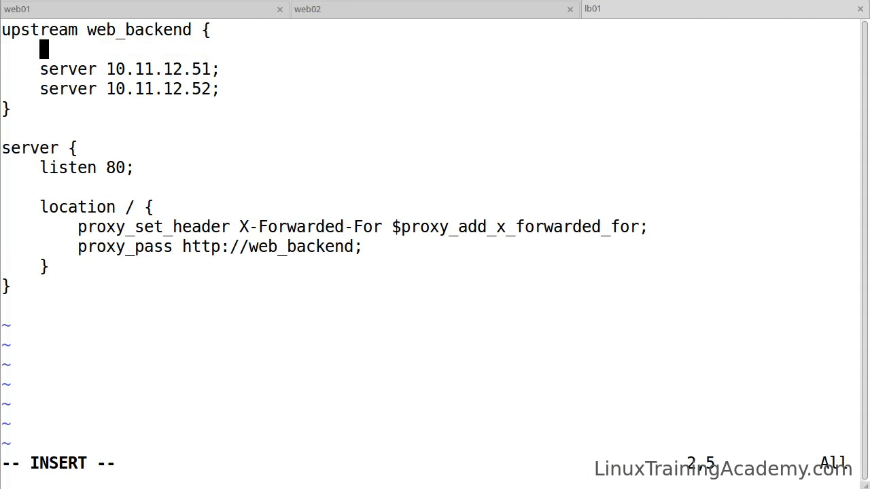
pyautogui.write('ip_hash;')
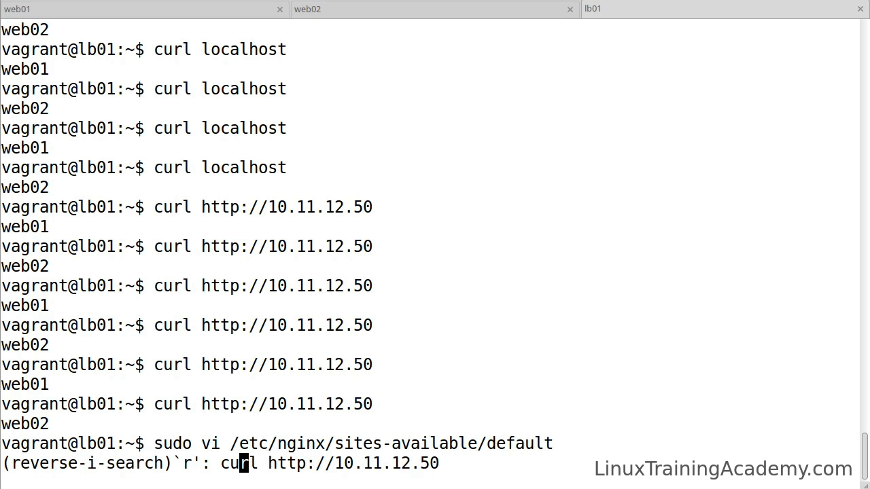
pyautogui.press('Return')
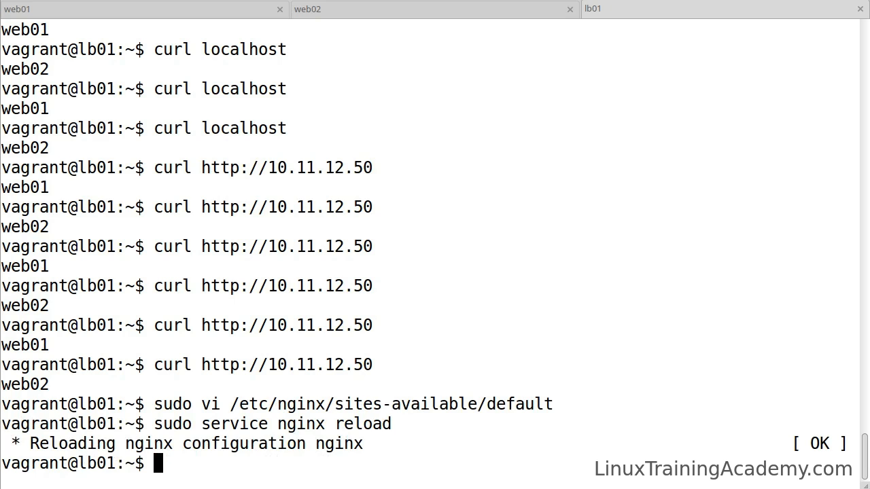
pyautogui.press('Ctrl+r')
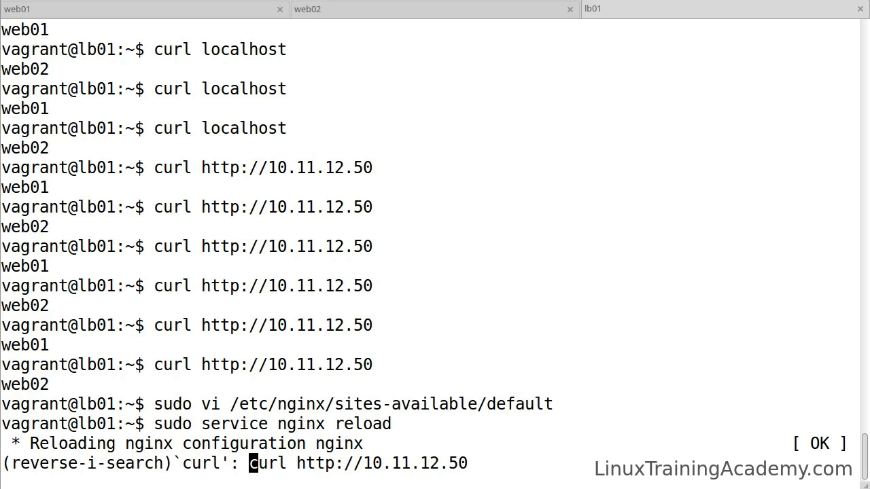
pyautogui.press('Return')
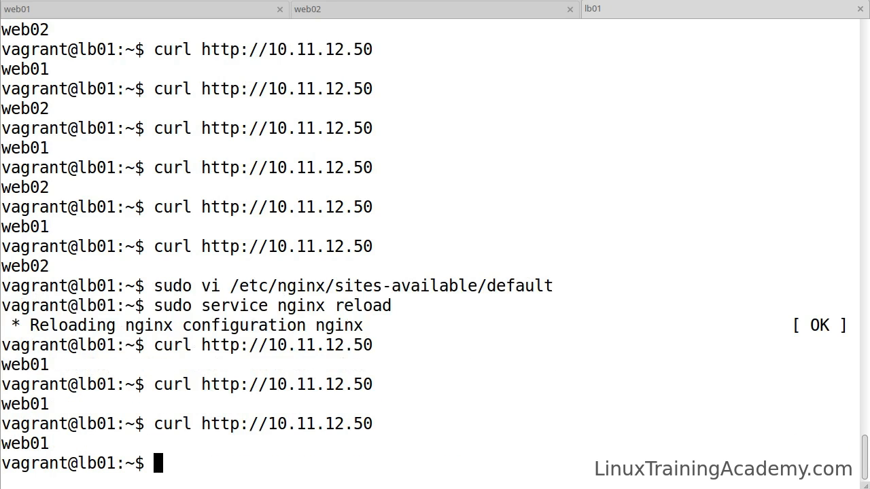